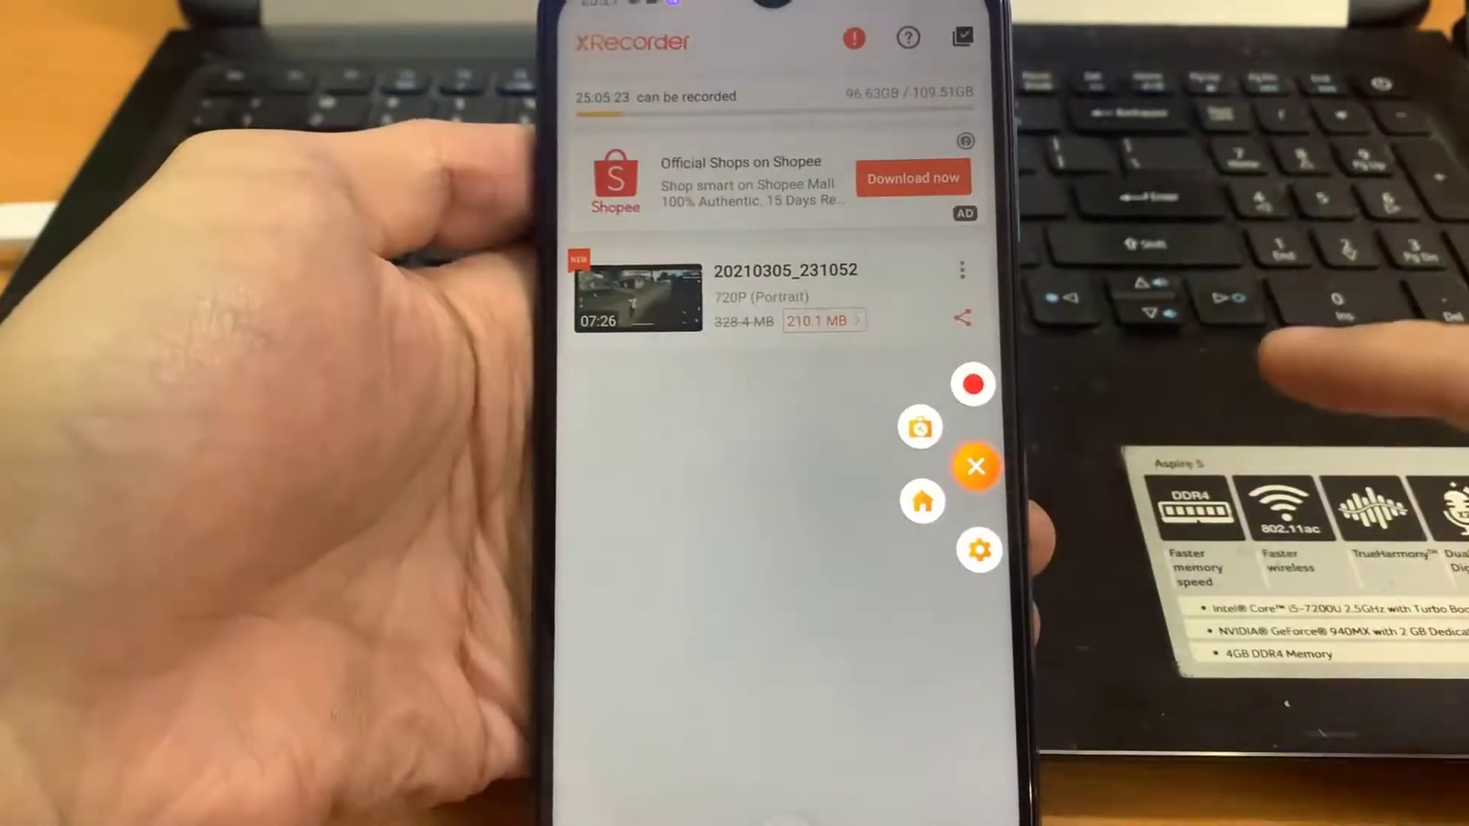
Set XRecorder's video resolution to 1080P at 60FPS and review the remaining recording settings.
{"action": "left_click", "coordinate": [976, 467]}
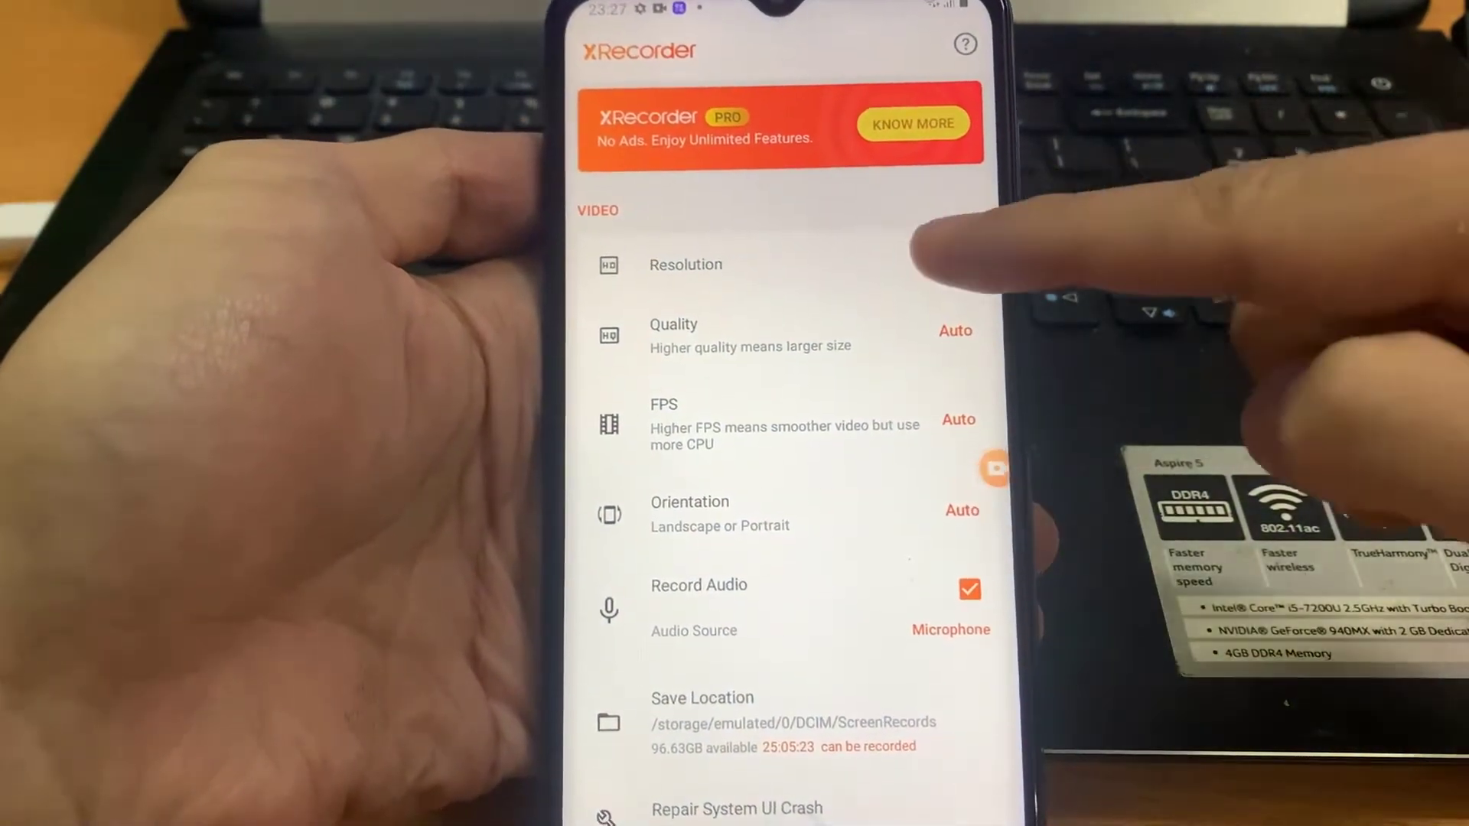
{"action": "left_click", "coordinate": [686, 264]}
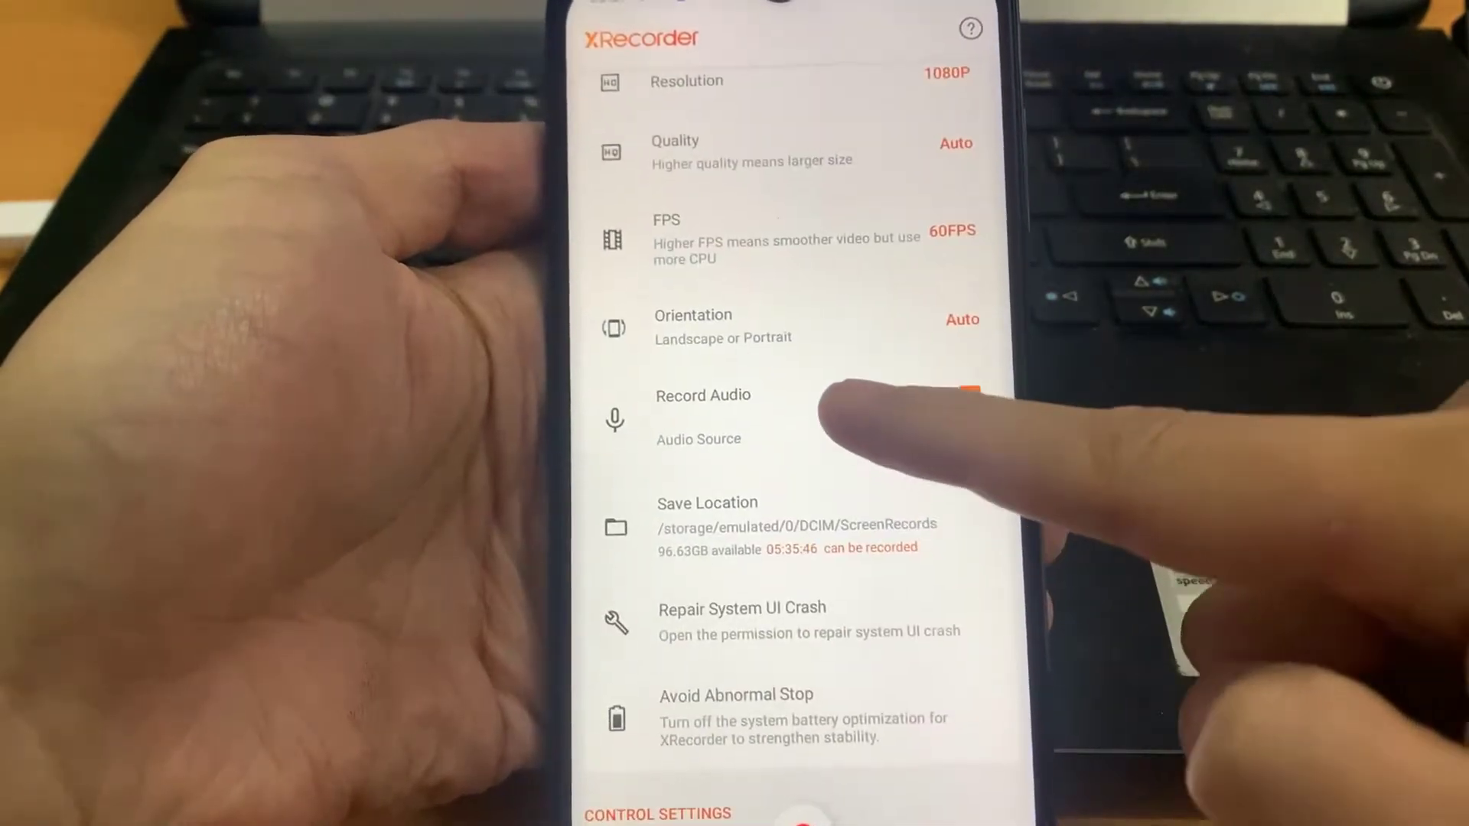
{"action": "scroll", "scroll_direction": "up", "scroll_amount": 3}
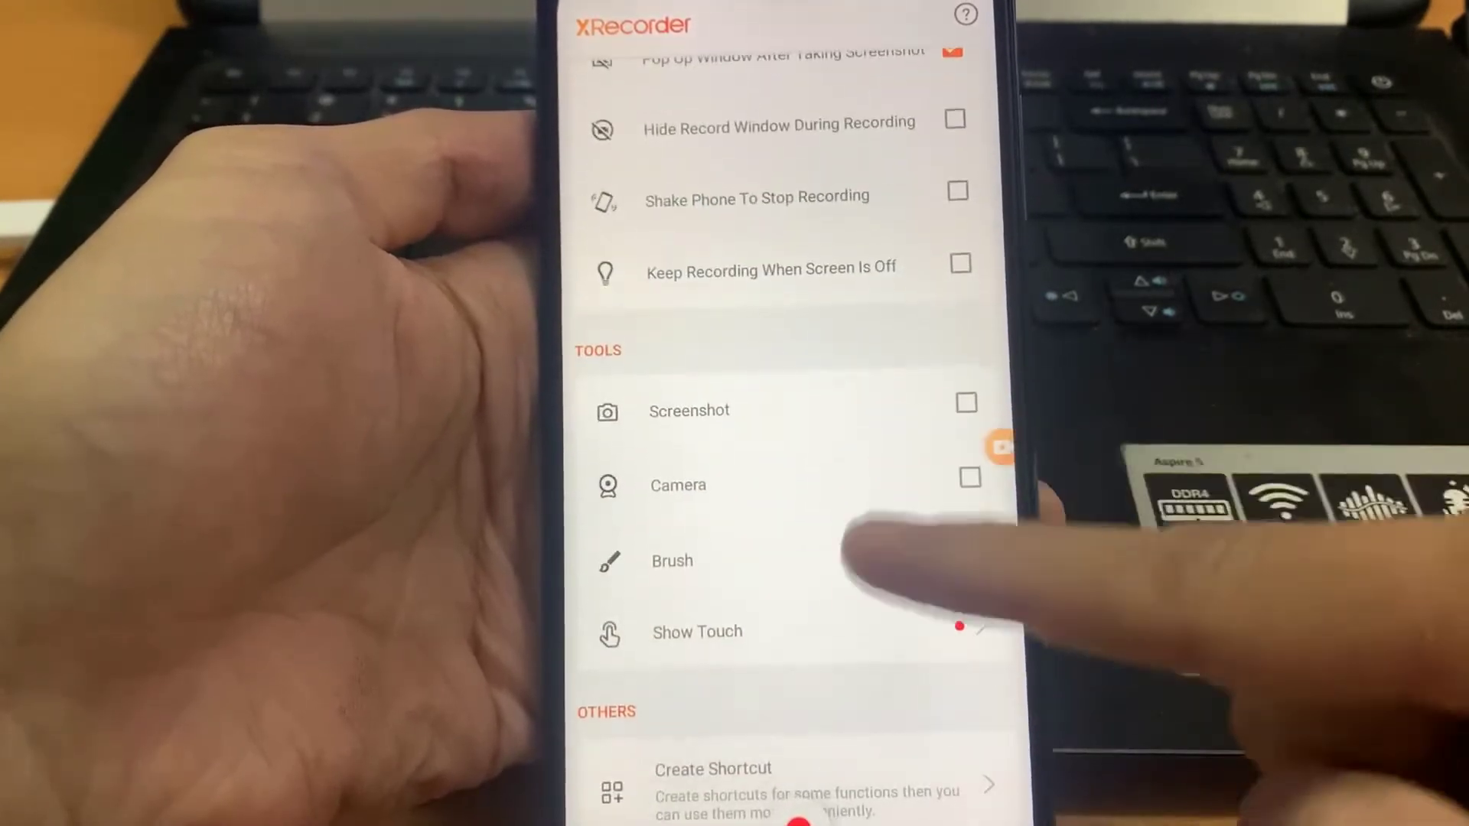
{"action": "scroll", "scroll_direction": "down", "scroll_amount": 3}
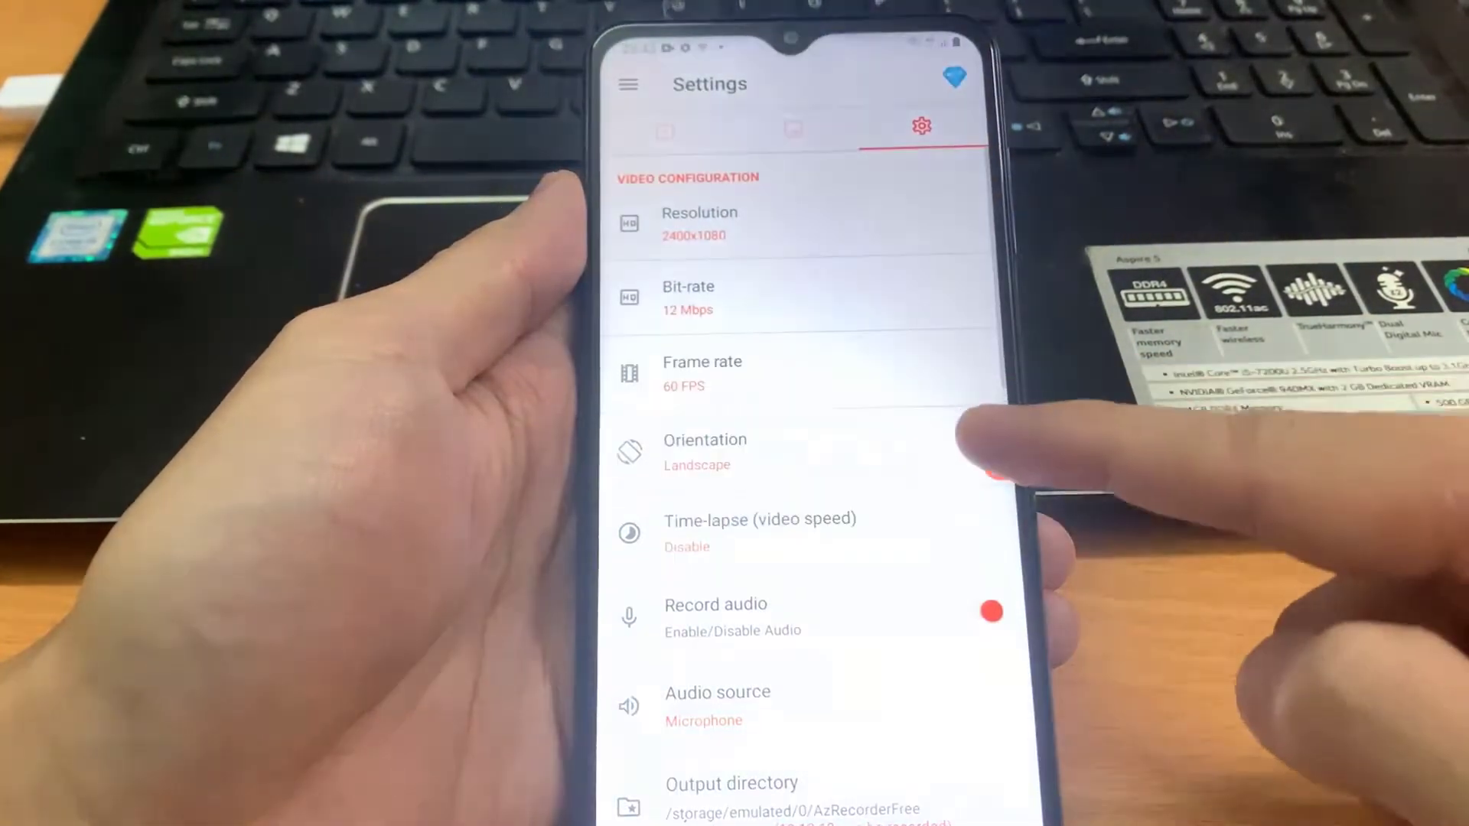
Review the 2400x1080, 12 Mbps, 60 FPS video options and allow audio recording permission.
{"action": "scroll", "scroll_direction": "down", "scroll_amount": 3}
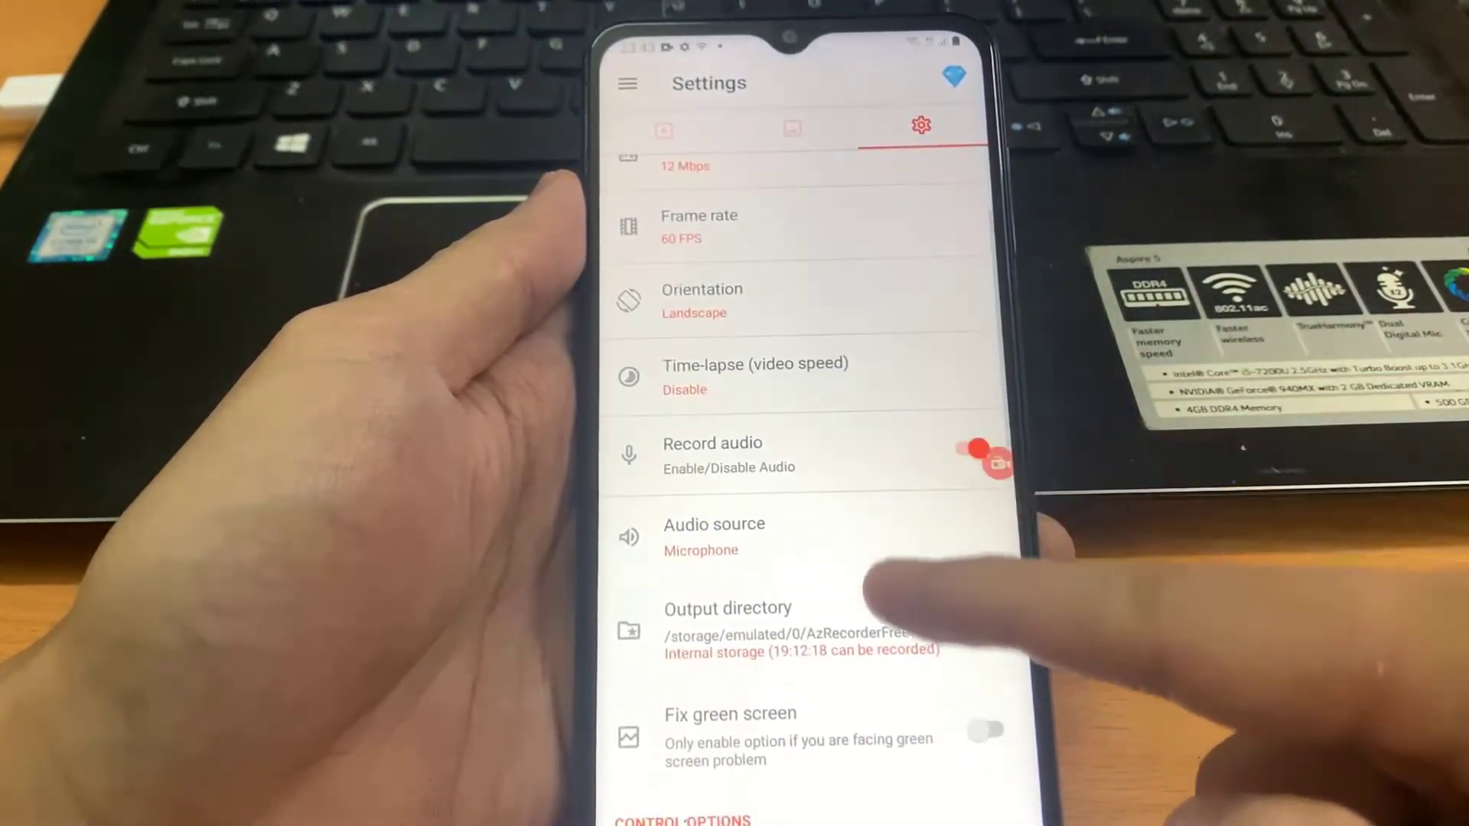
{"action": "scroll", "scroll_direction": "up", "scroll_amount": 3}
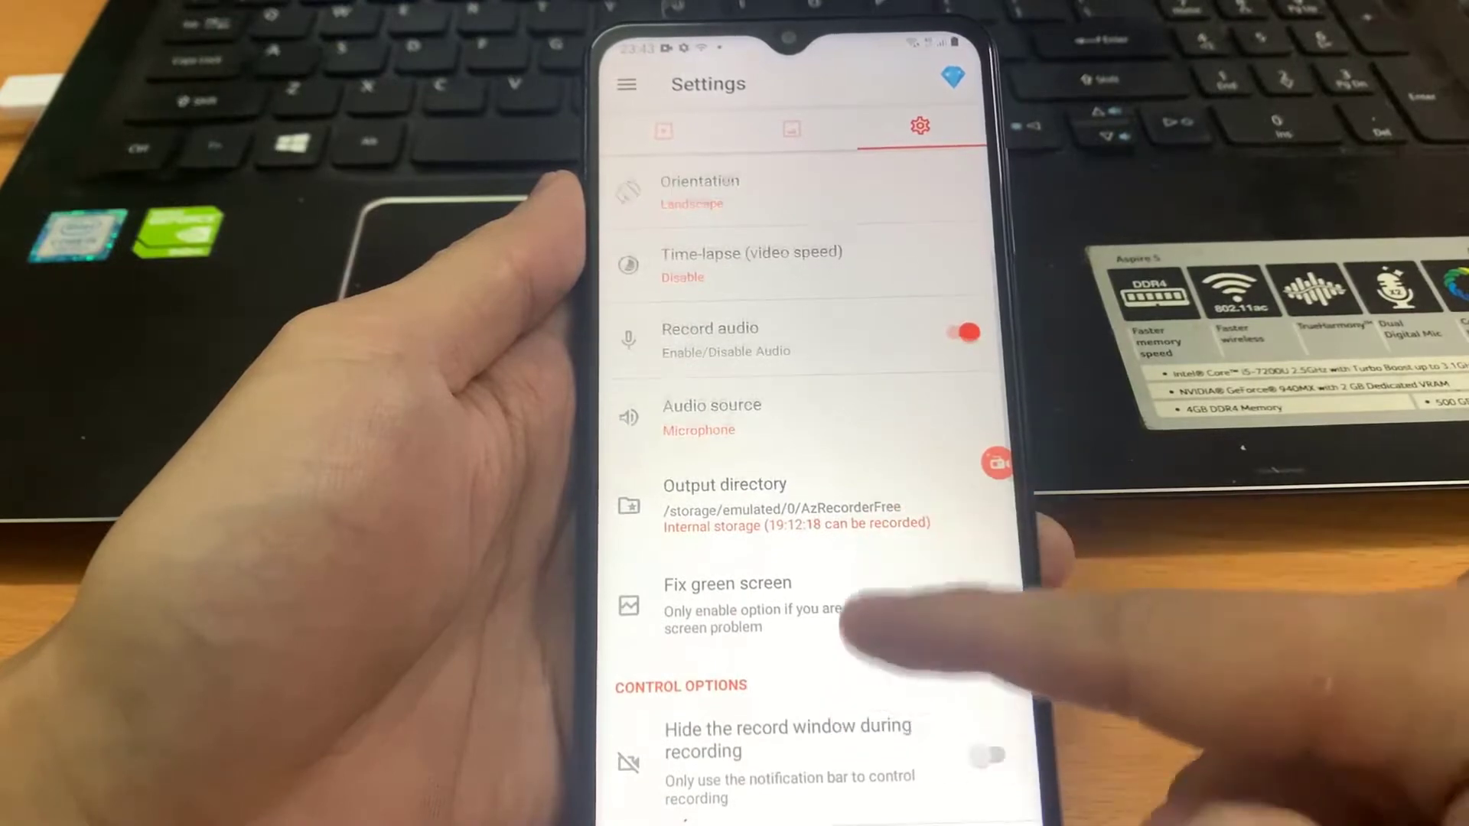
{"action": "scroll", "scroll_direction": "up", "scroll_amount": 3}
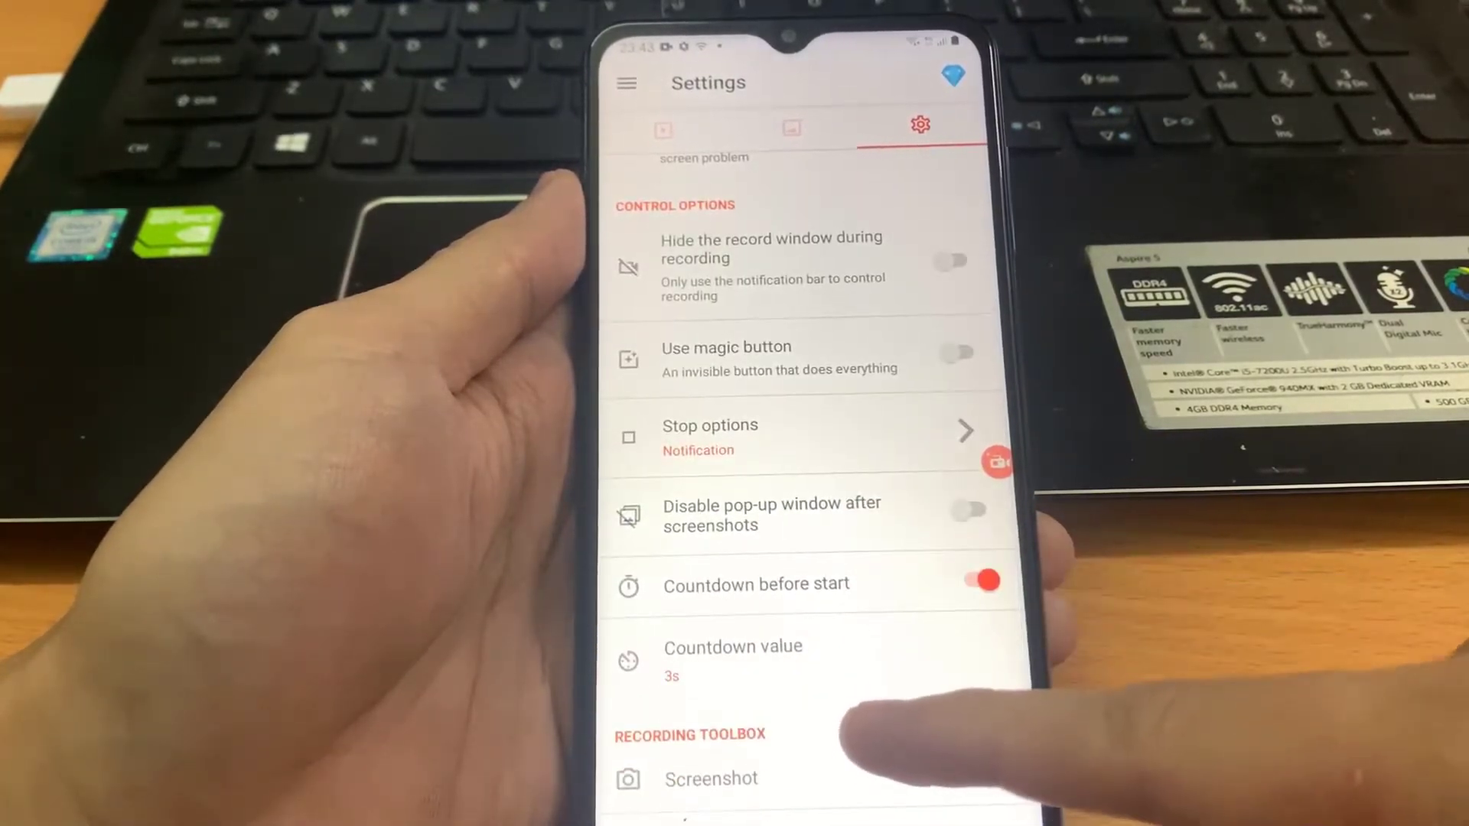
{"action": "scroll", "scroll_direction": "up", "scroll_amount": 3}
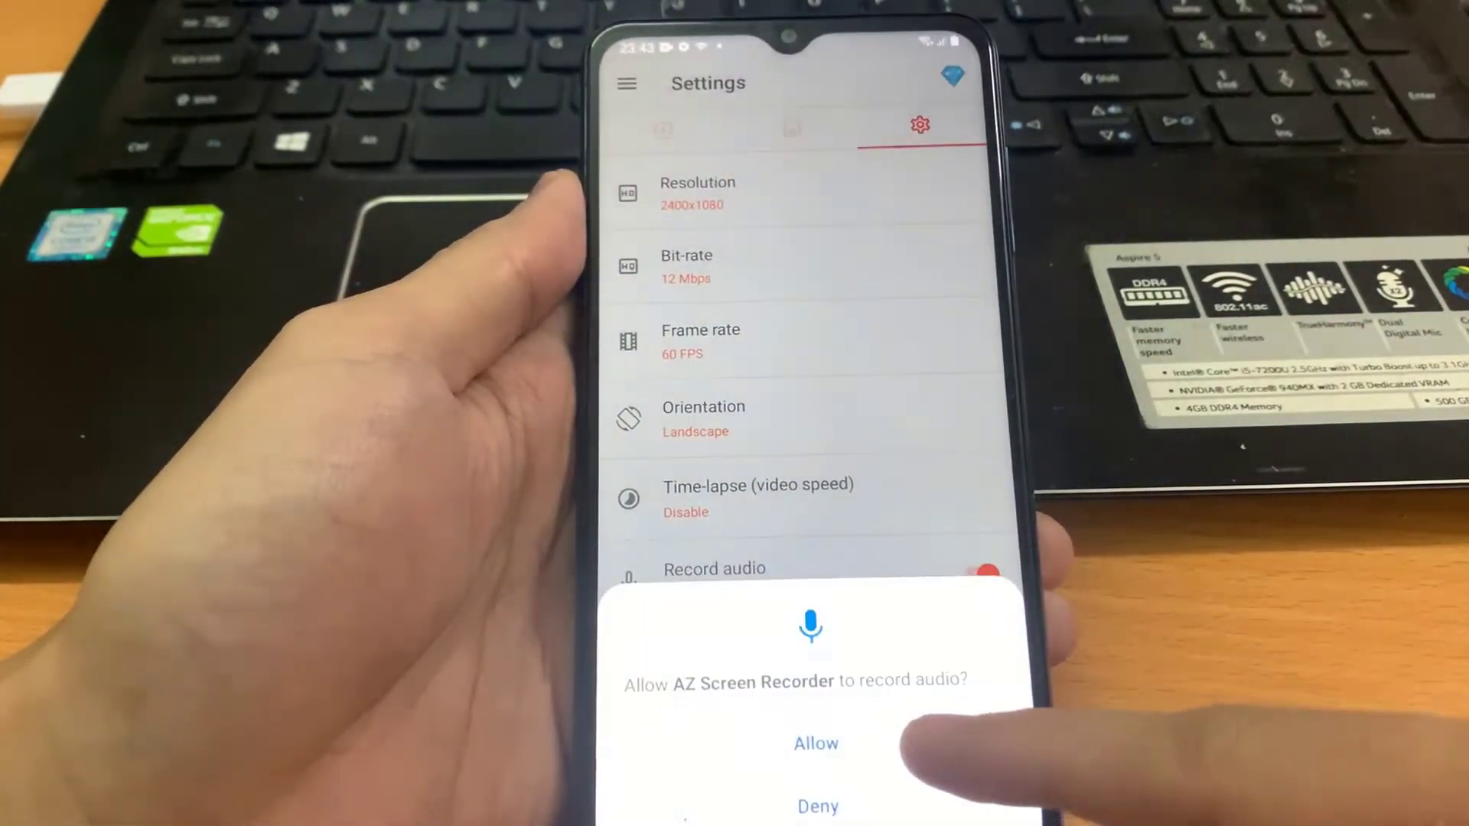
{"action": "left_click", "coordinate": [816, 744]}
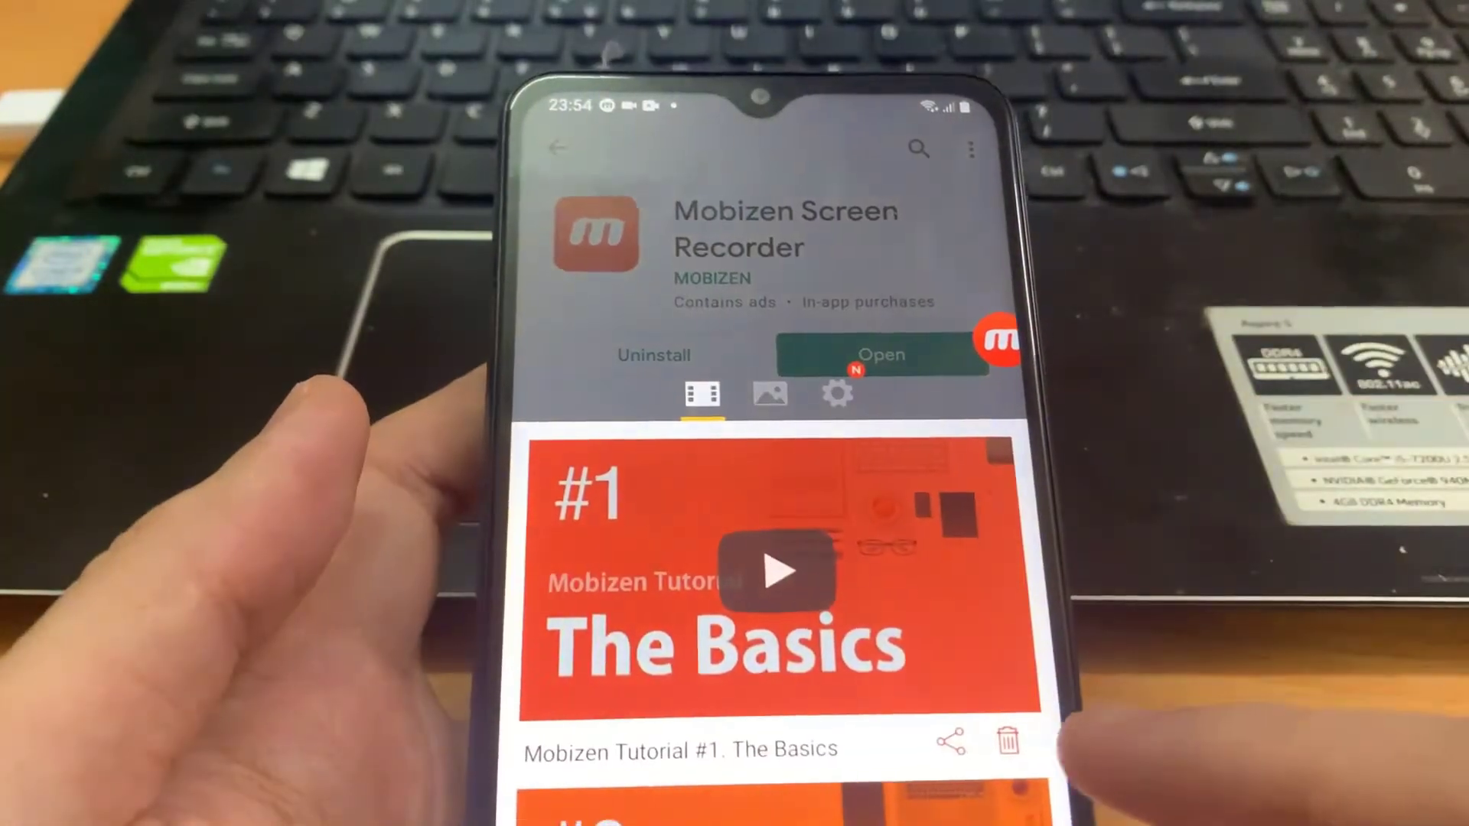
Show Mobizen's settings tab with sound, face cam, watermark and 3-second countdown options.
{"action": "left_click", "coordinate": [838, 395]}
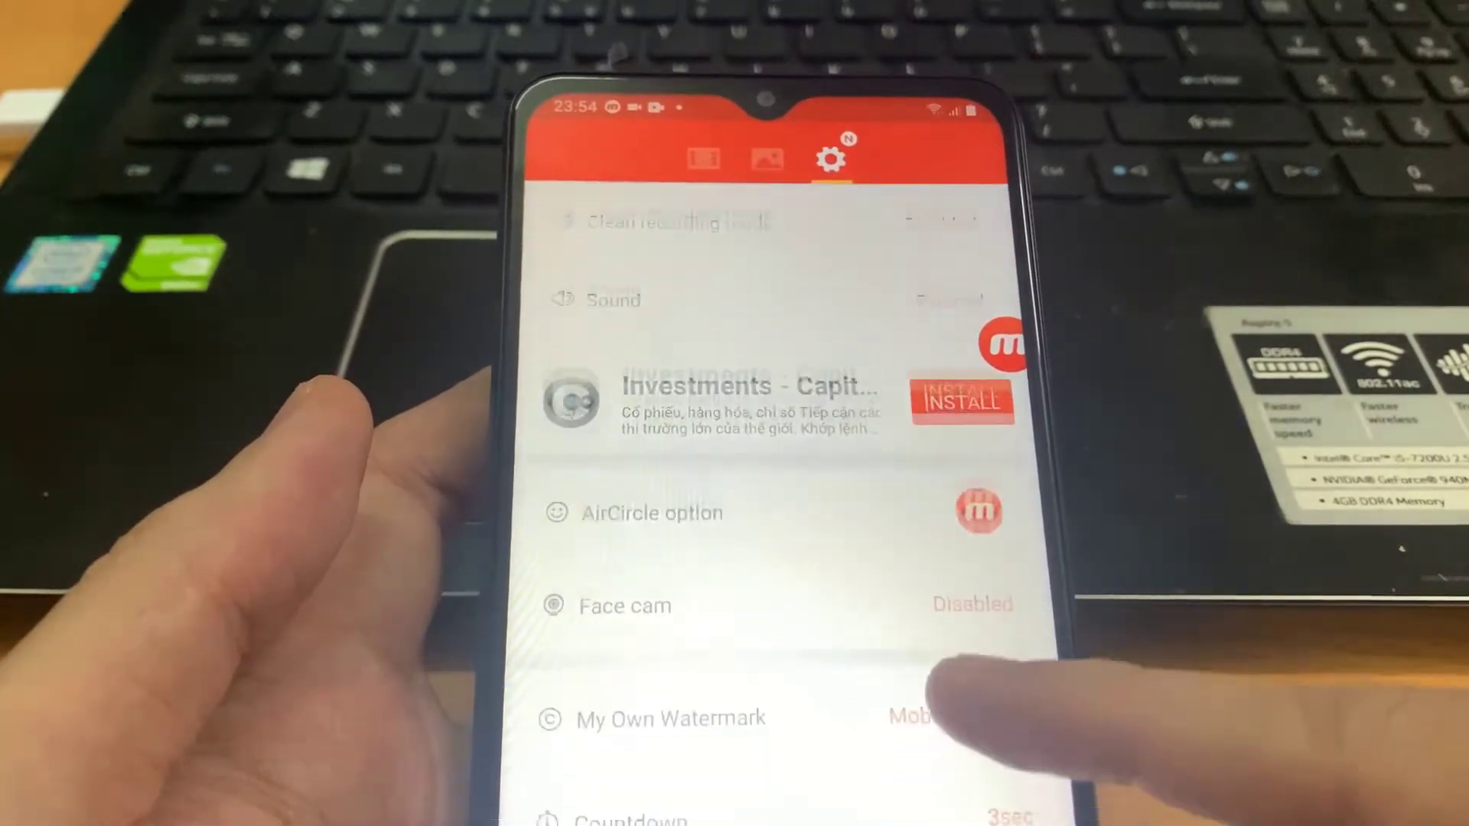
{"action": "scroll", "scroll_direction": "up", "scroll_amount": 3}
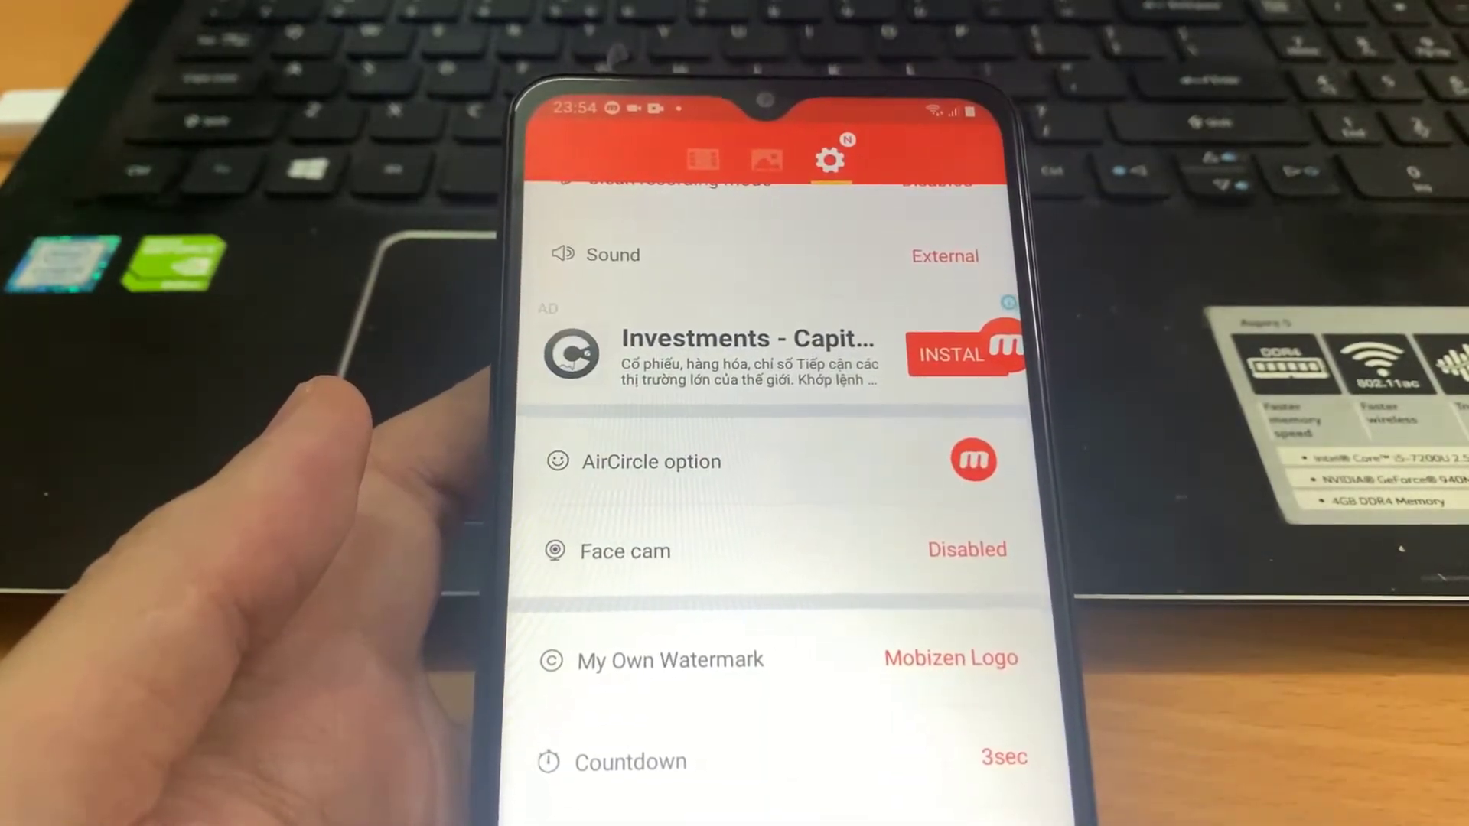
{"action": "scroll", "scroll_direction": "down", "scroll_amount": 3}
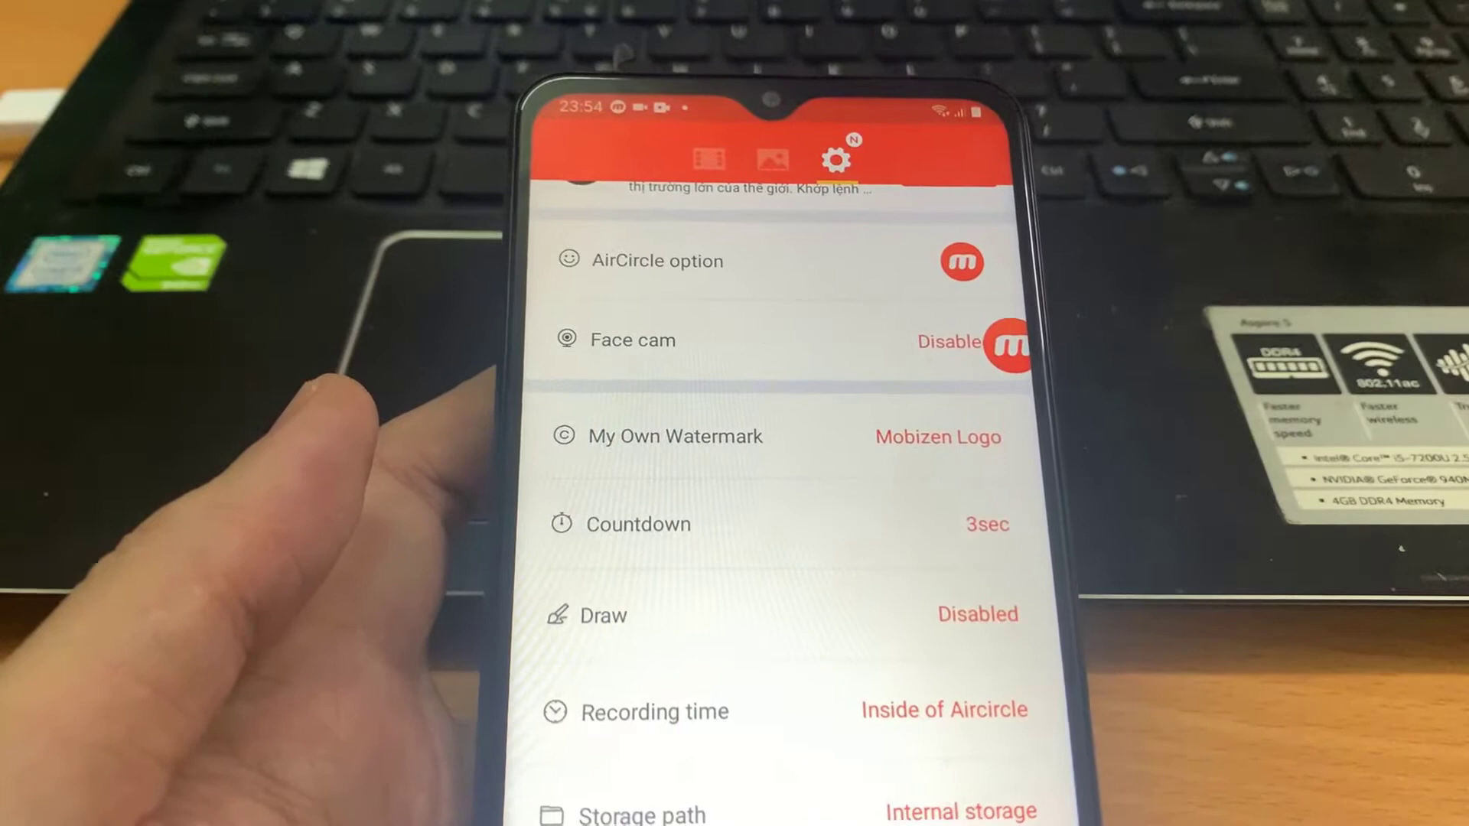
{"action": "scroll", "scroll_direction": "up", "scroll_amount": 3}
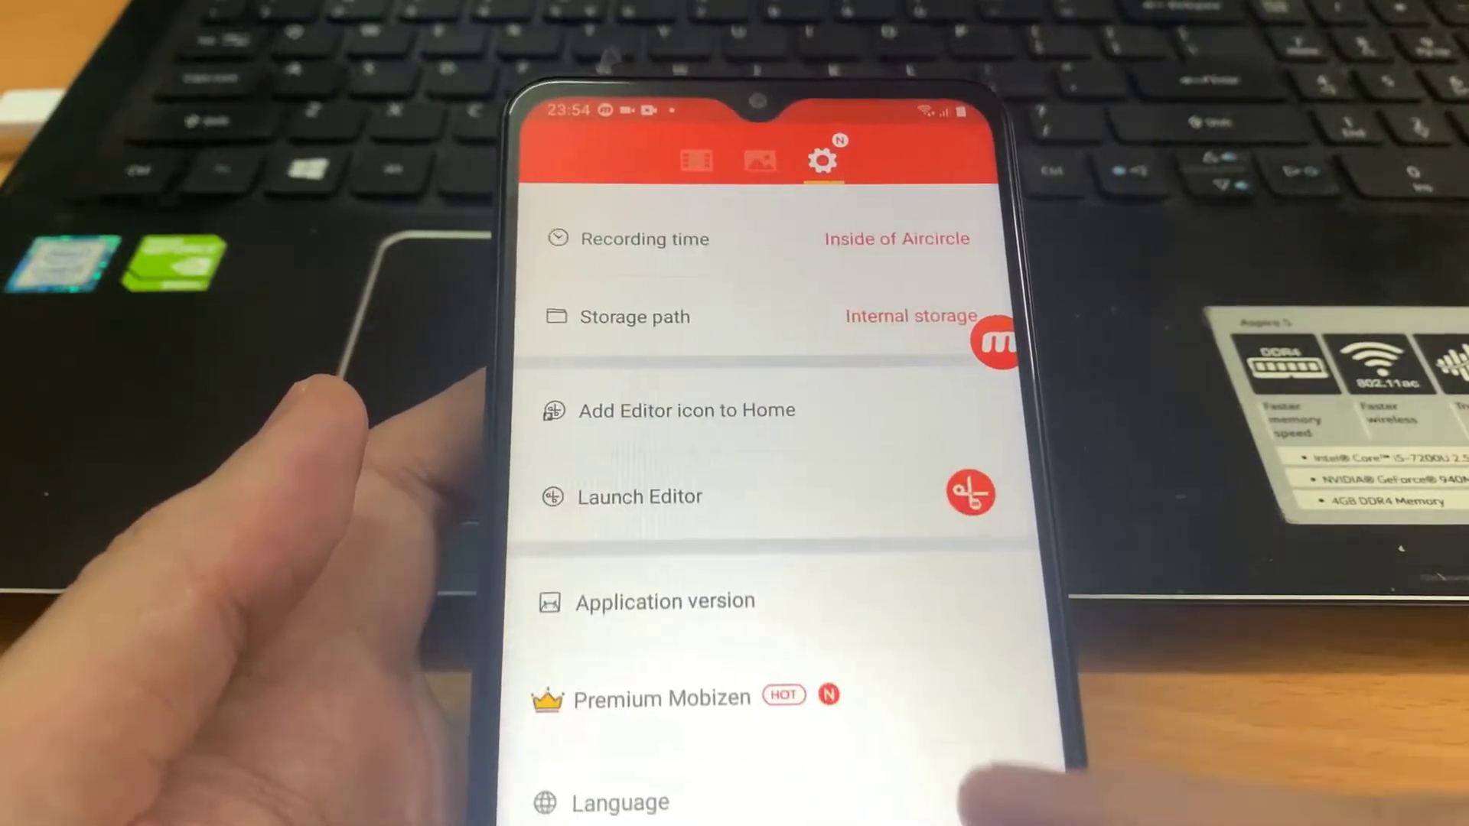
{"action": "scroll", "scroll_direction": "down", "scroll_amount": 3}
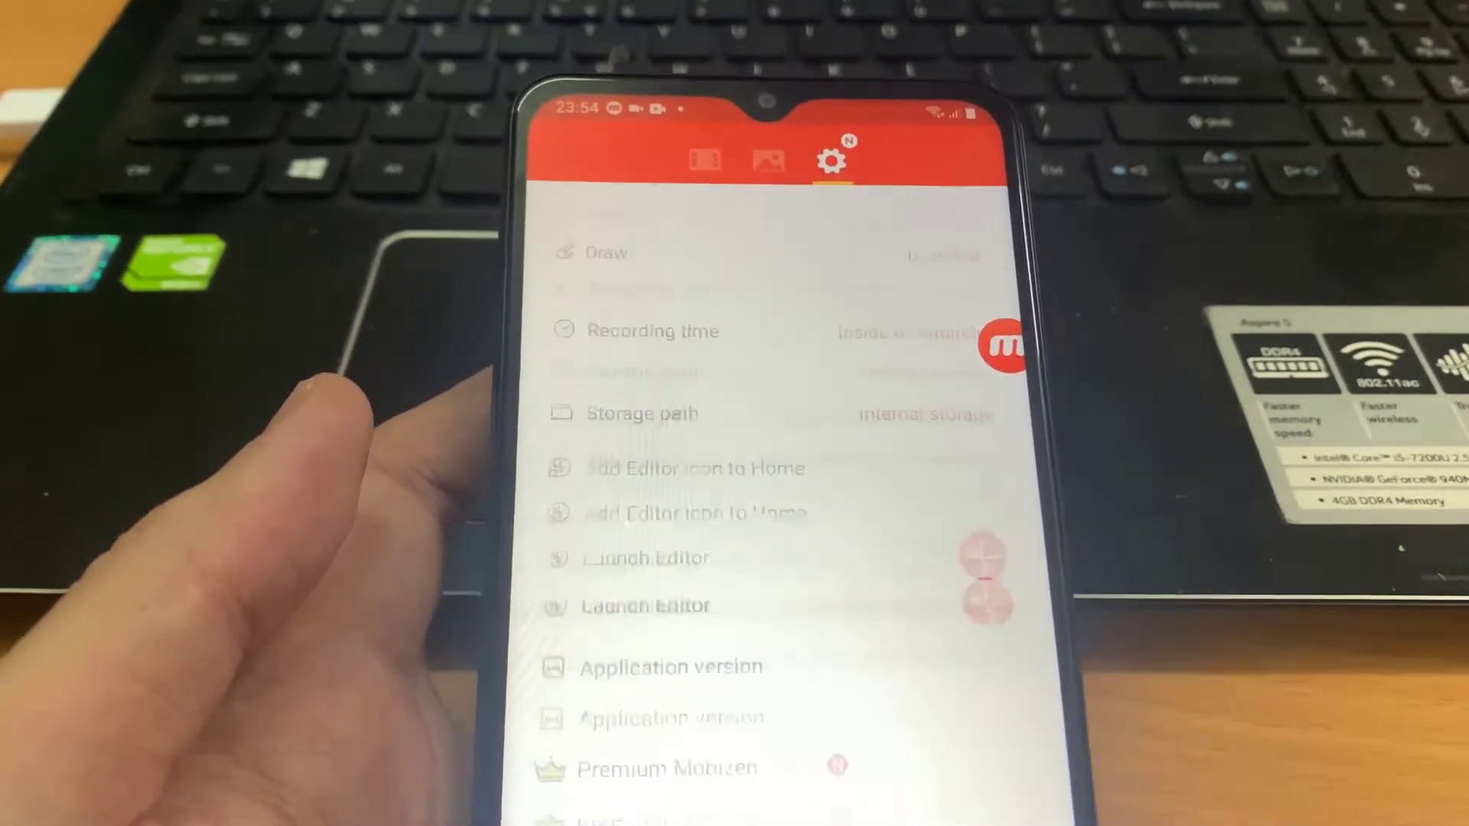
{"action": "scroll", "scroll_direction": "up", "scroll_amount": 3}
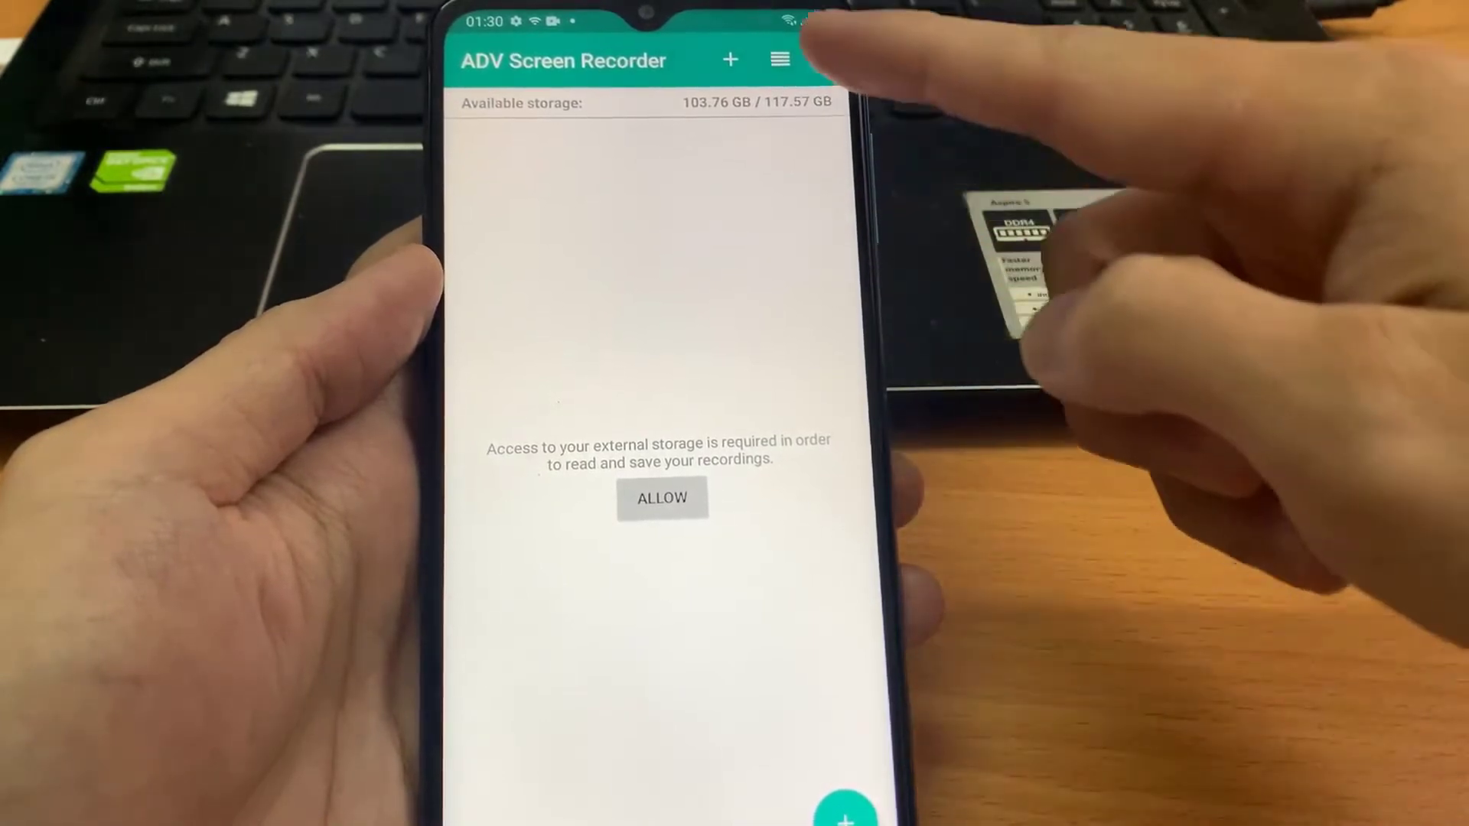
Review ADV's video settings at 720p, 15Mbps, 60 FPS landscape, then return to the recordings screen.
{"action": "left_click", "coordinate": [780, 60]}
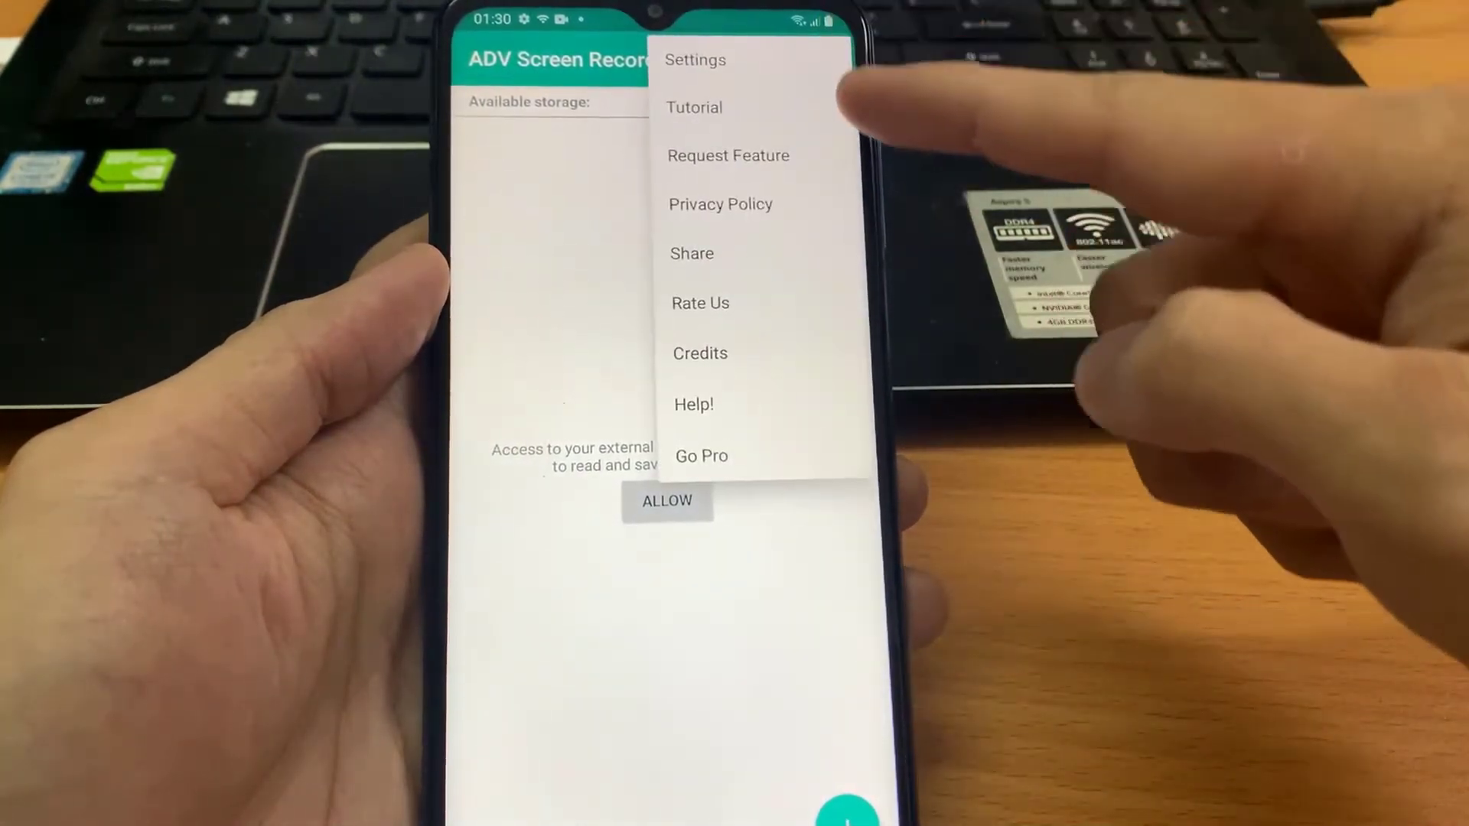
{"action": "left_click", "coordinate": [695, 60]}
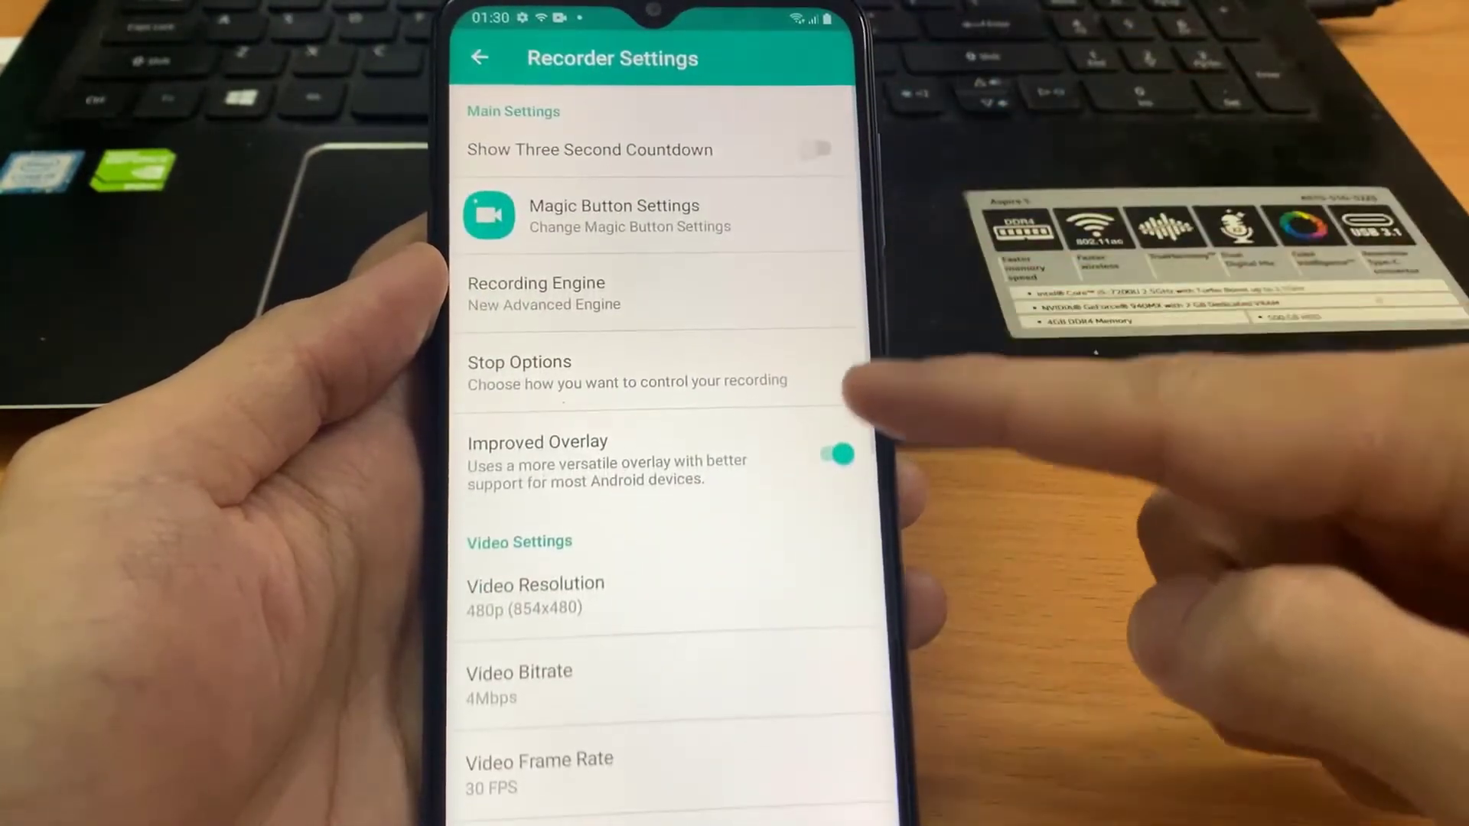
{"action": "scroll", "scroll_direction": "up", "scroll_amount": 3}
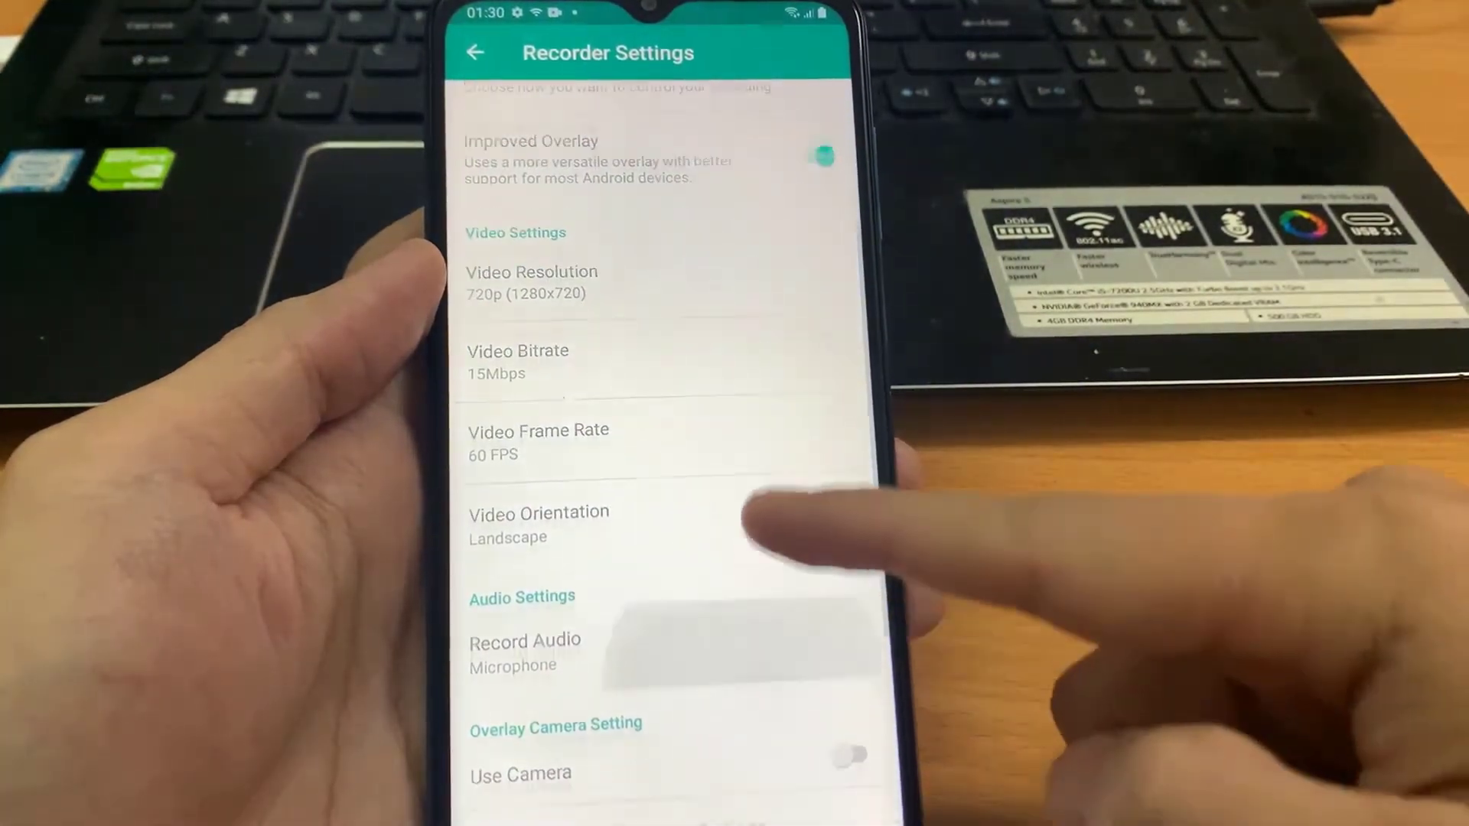
{"action": "scroll", "scroll_direction": "up", "scroll_amount": 3}
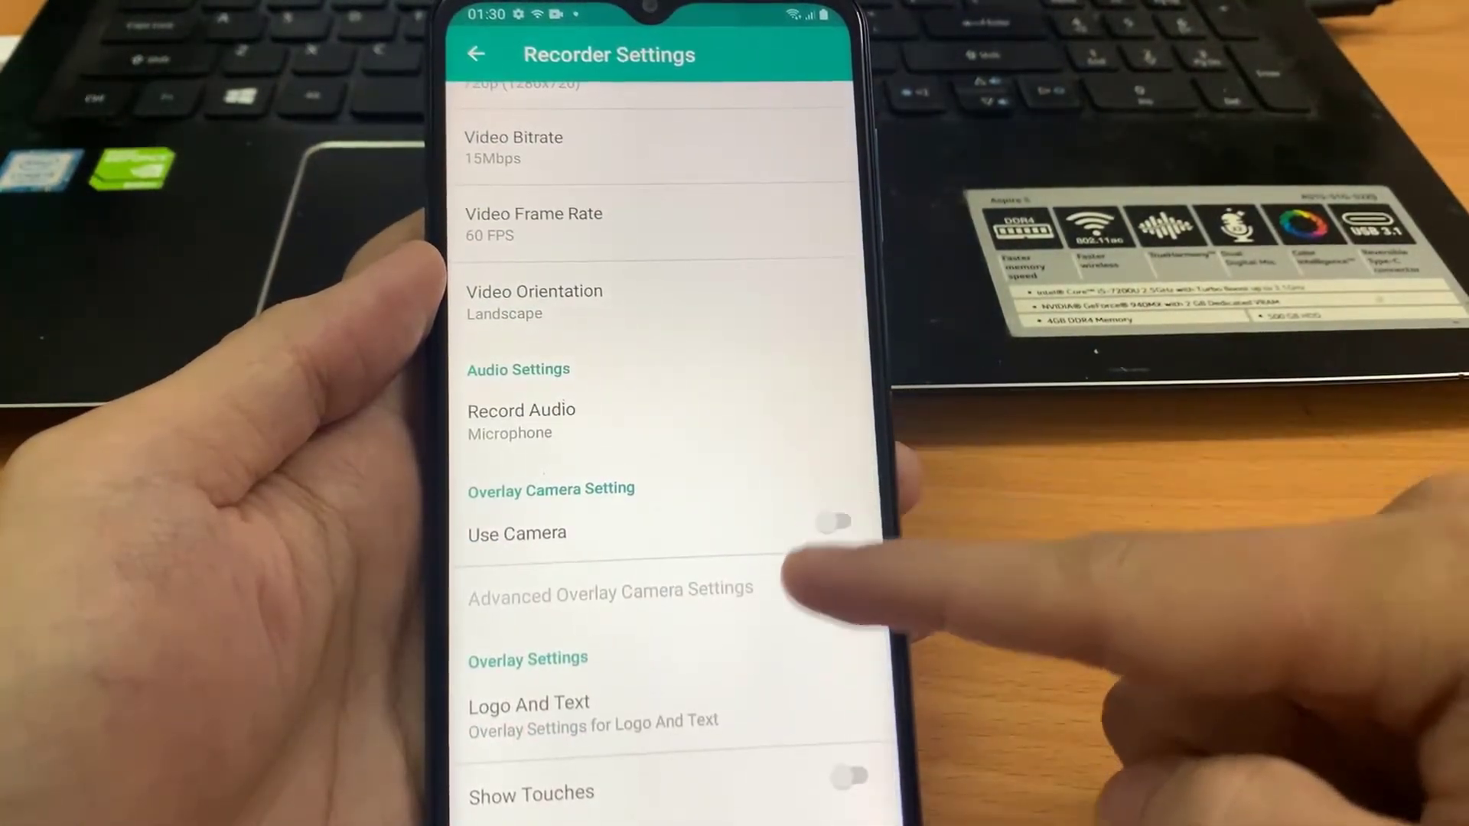
{"action": "scroll", "scroll_direction": "up", "scroll_amount": 3}
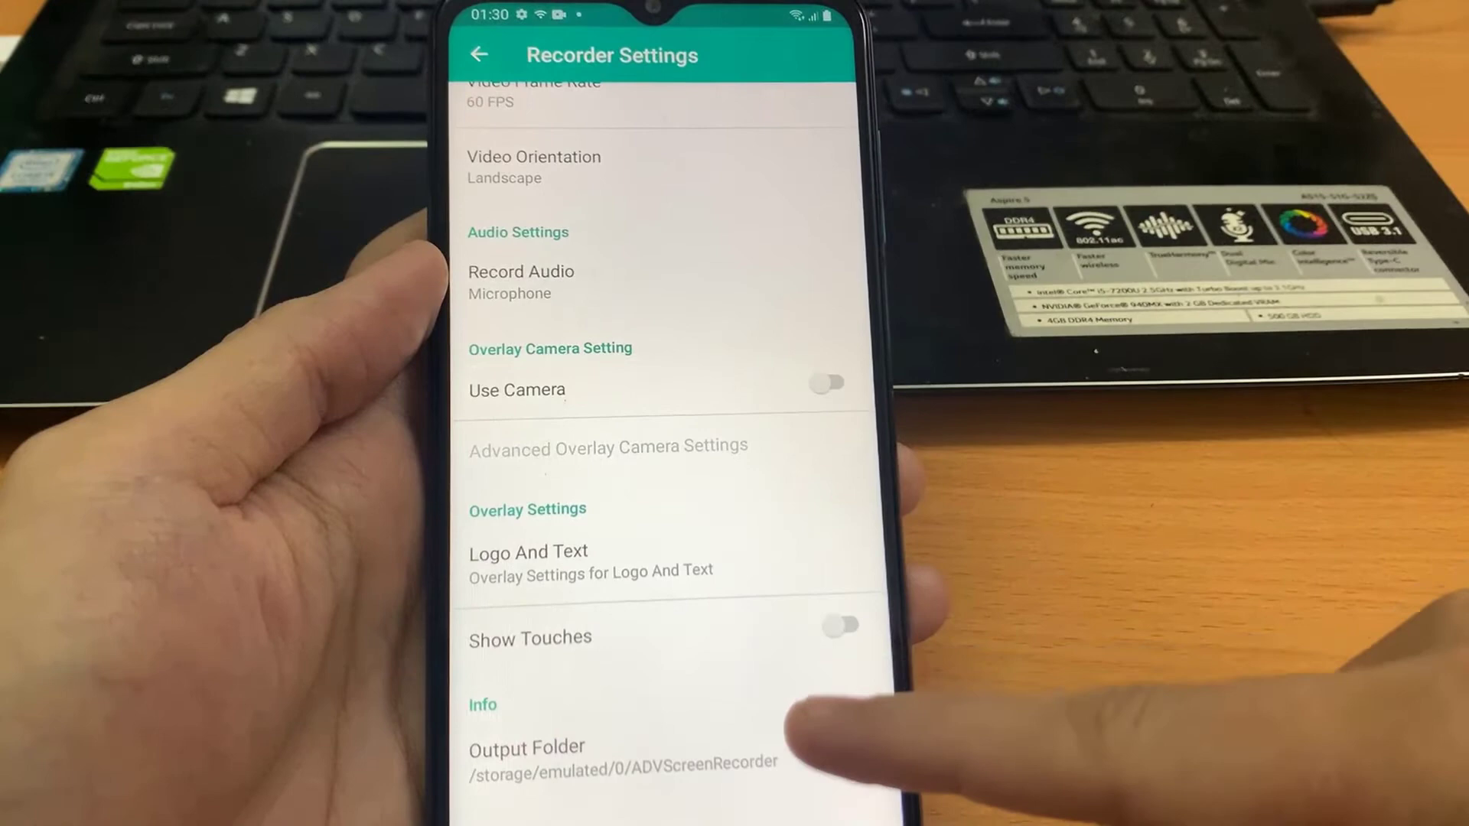
{"action": "scroll", "scroll_direction": "down", "scroll_amount": 3}
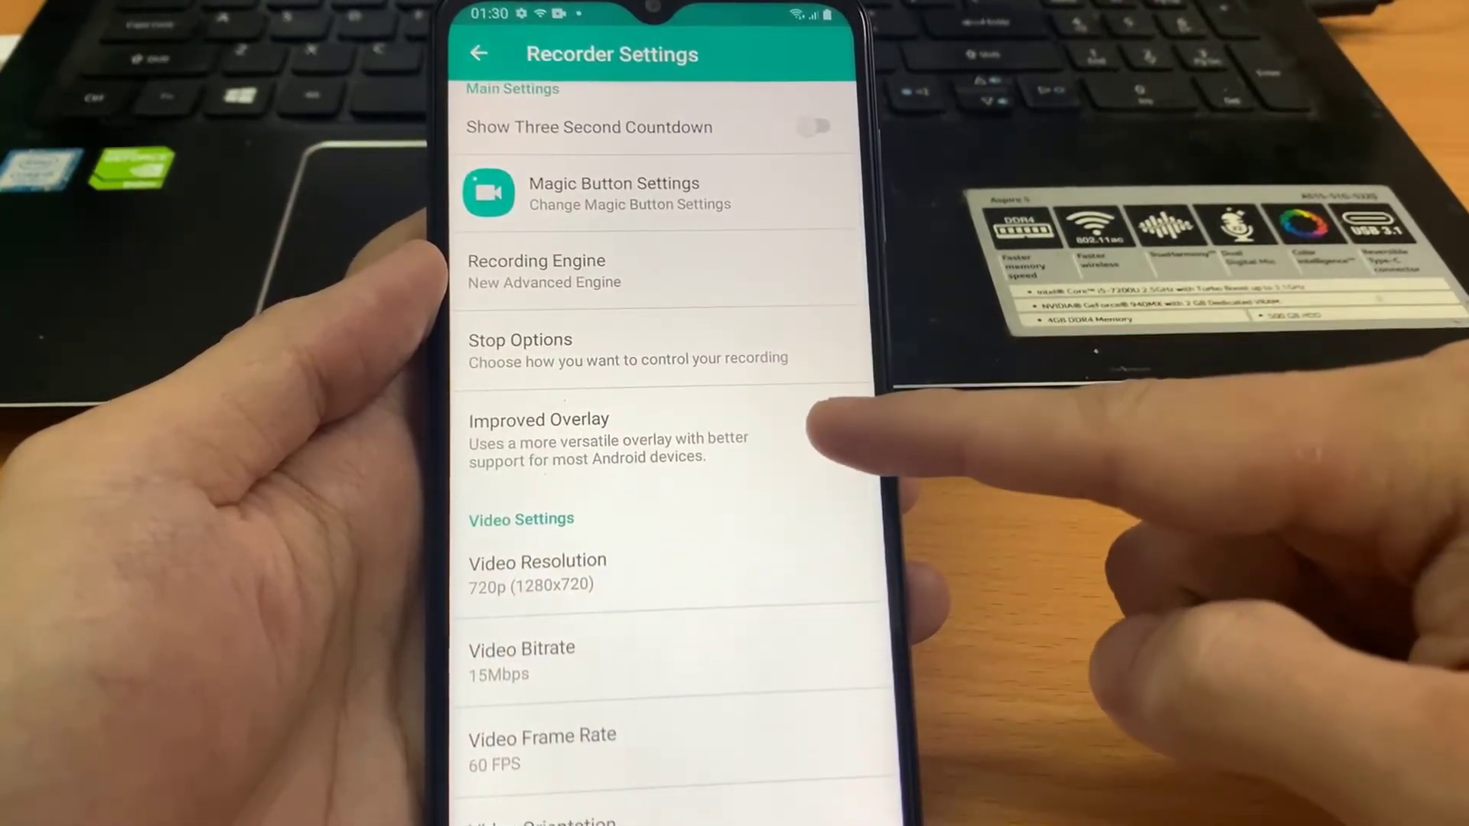
{"action": "left_click", "coordinate": [839, 453]}
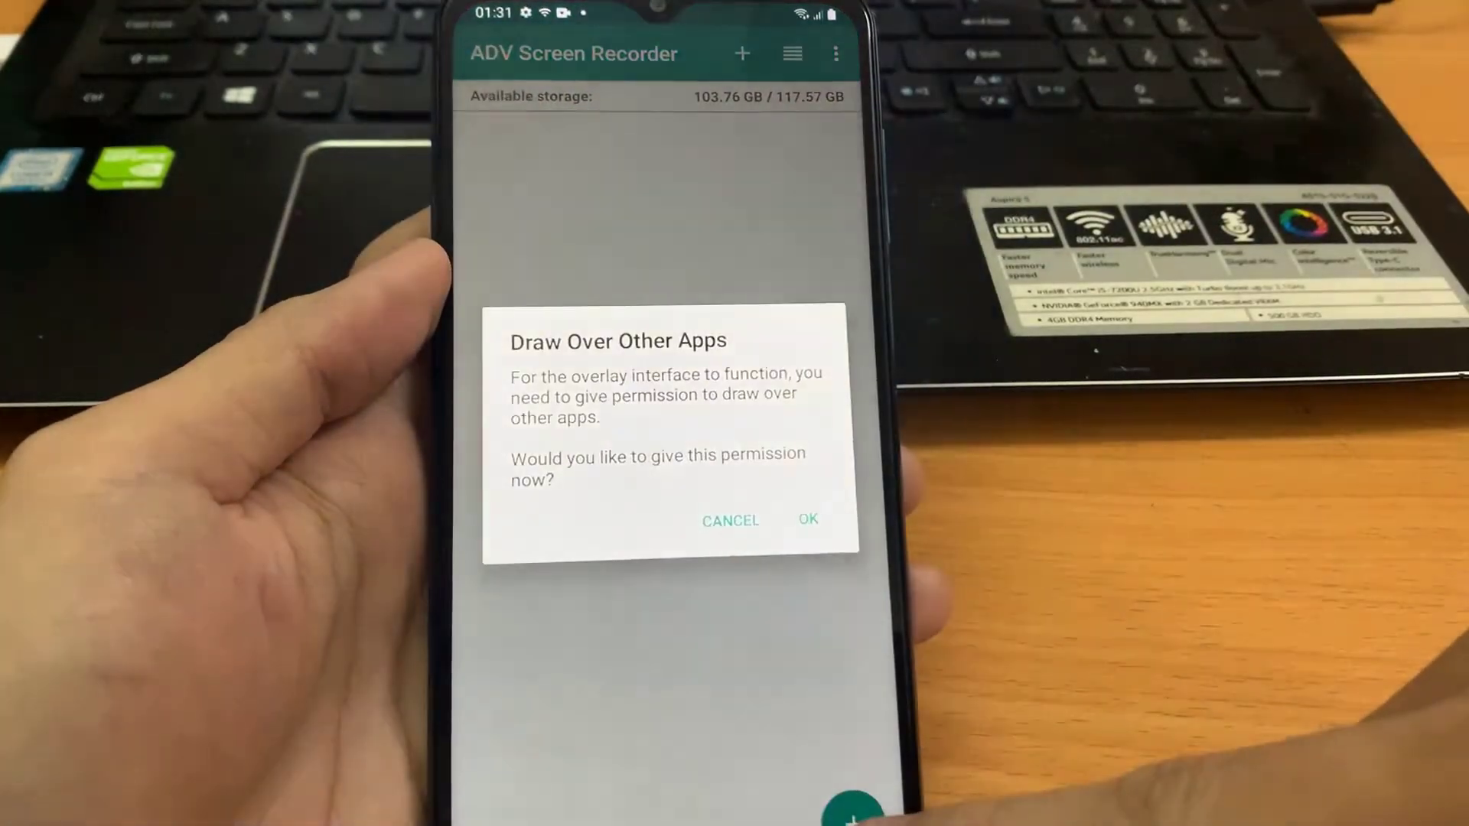
Grant draw-over-other-apps and storage permissions, then start a recording from the floating bubble.
{"action": "left_click", "coordinate": [808, 520]}
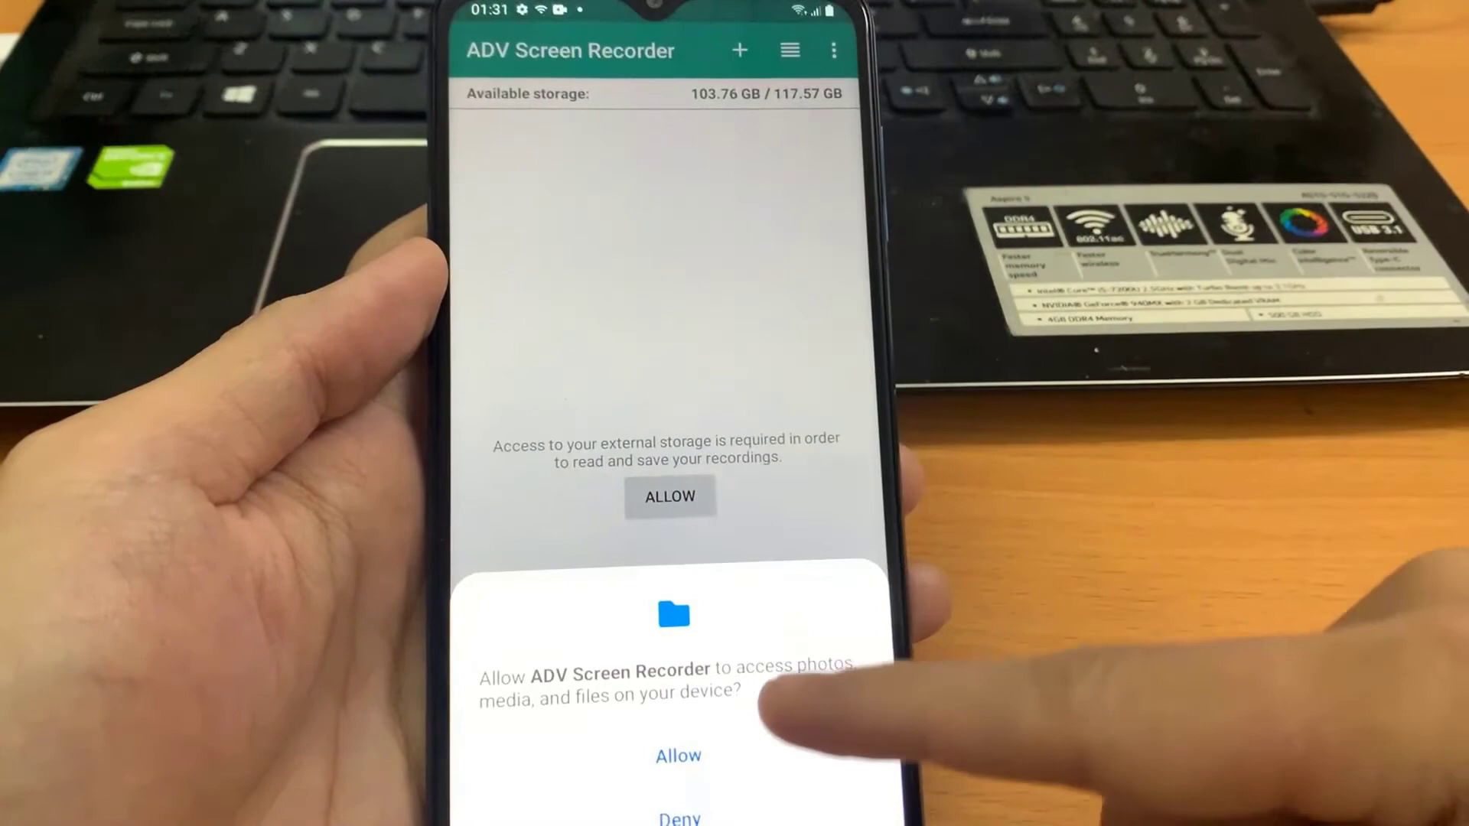
{"action": "left_click", "coordinate": [678, 756]}
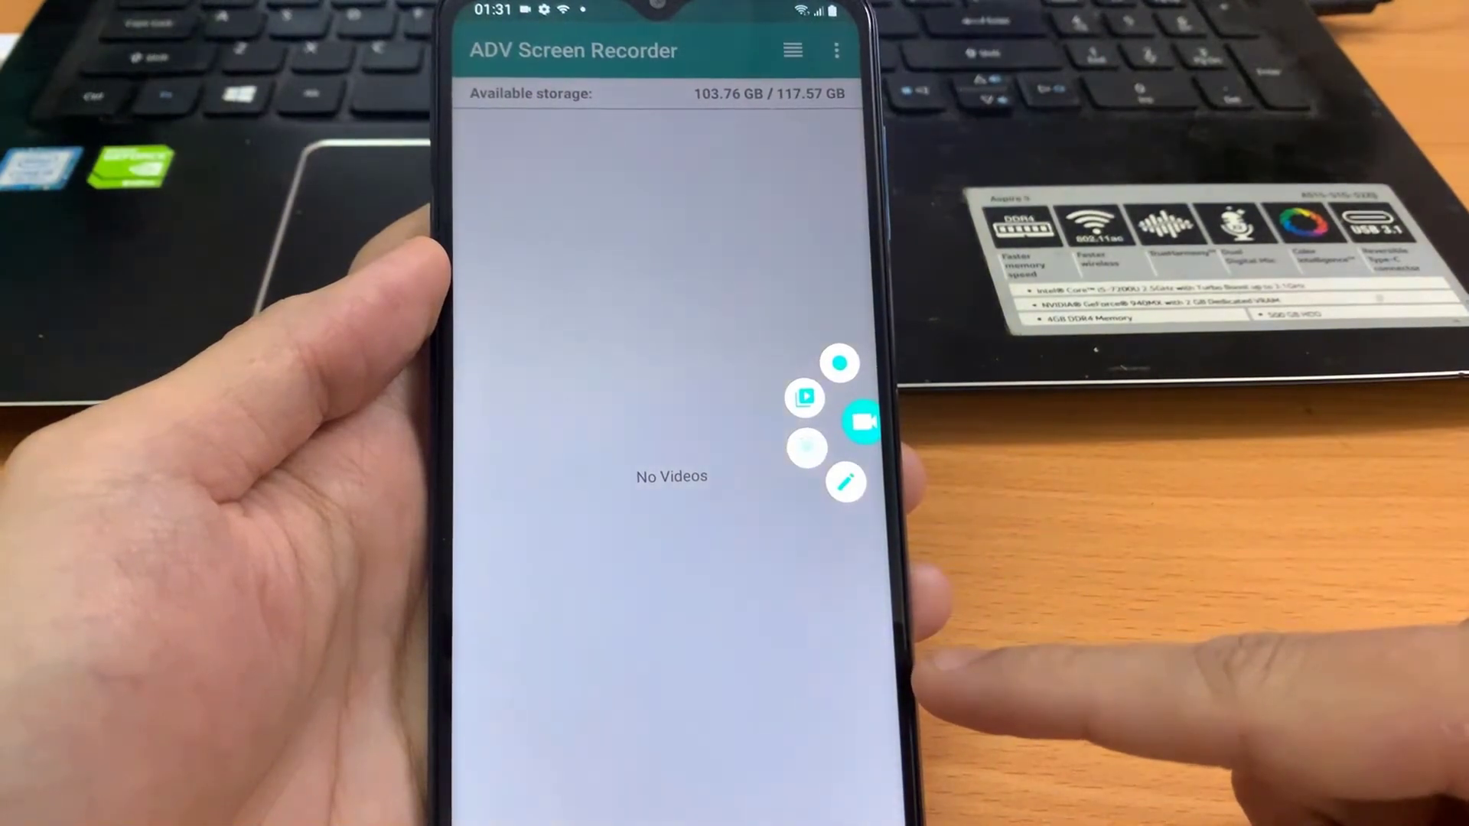
{"action": "left_click", "coordinate": [862, 422]}
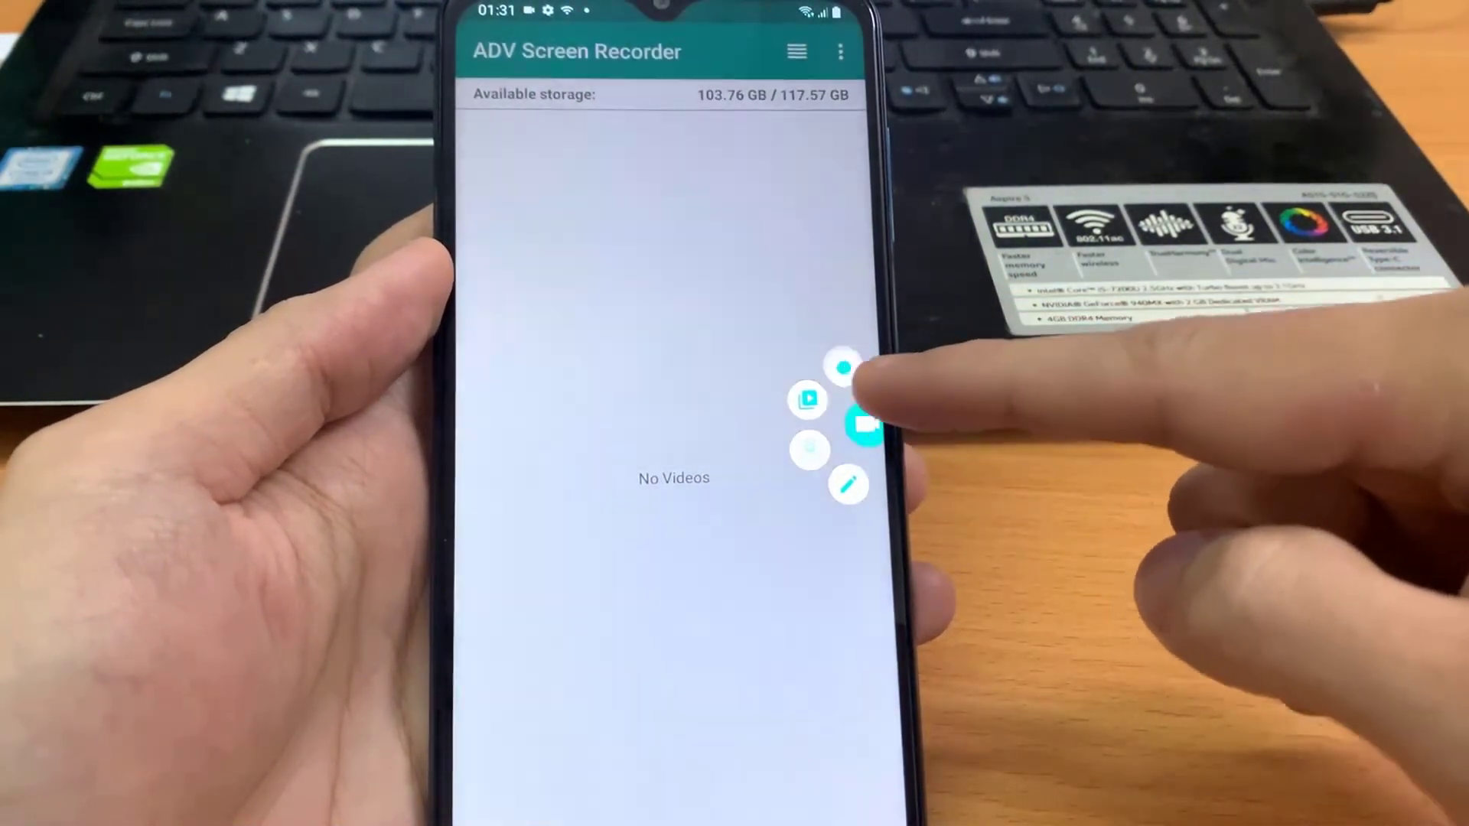
{"action": "left_click", "coordinate": [862, 424]}
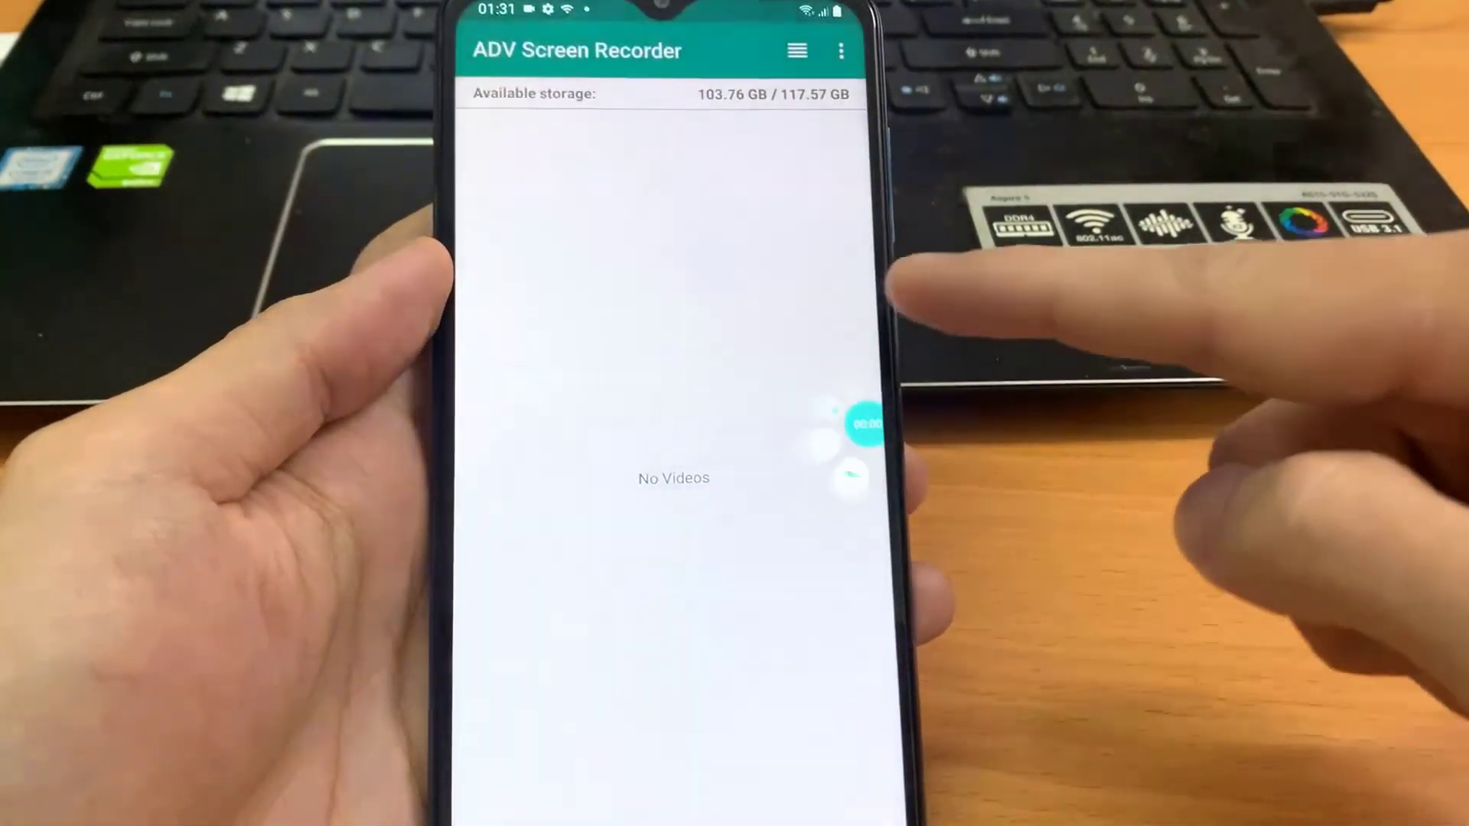